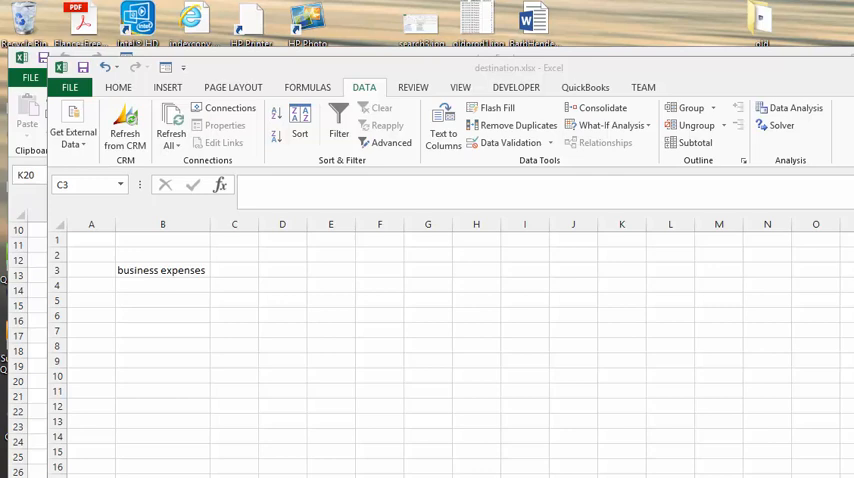
{"action": "mouse_move", "coordinate": [805, 319]}
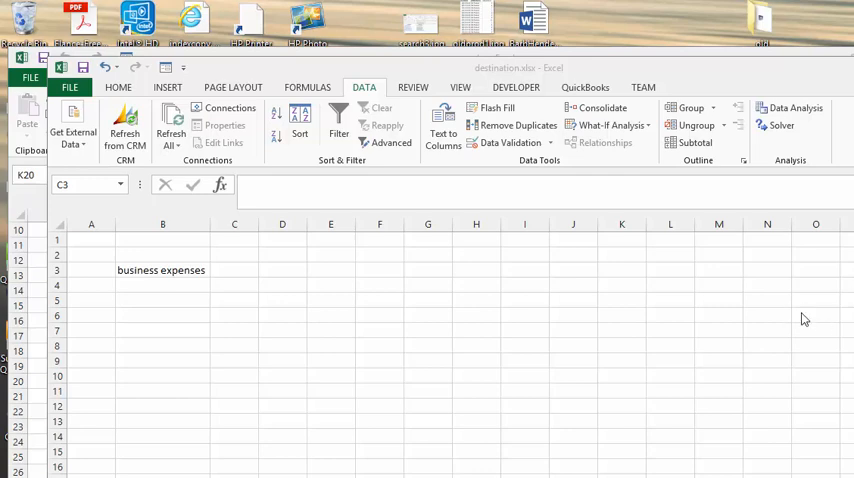
{"action": "mouse_move", "coordinate": [793, 323]}
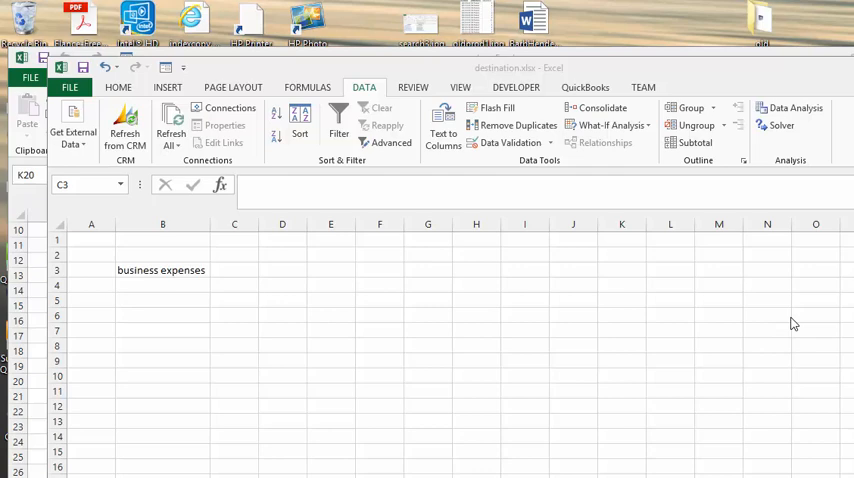
{"action": "mouse_move", "coordinate": [413, 90]}
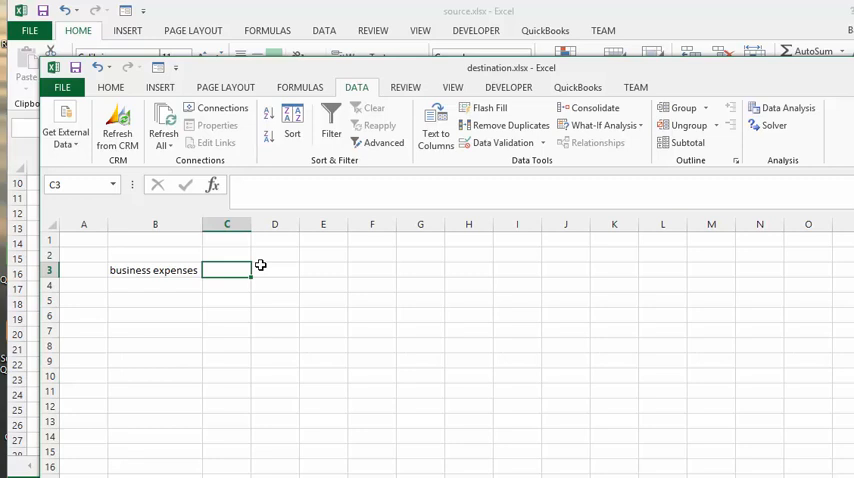
{"action": "mouse_move", "coordinate": [214, 271]}
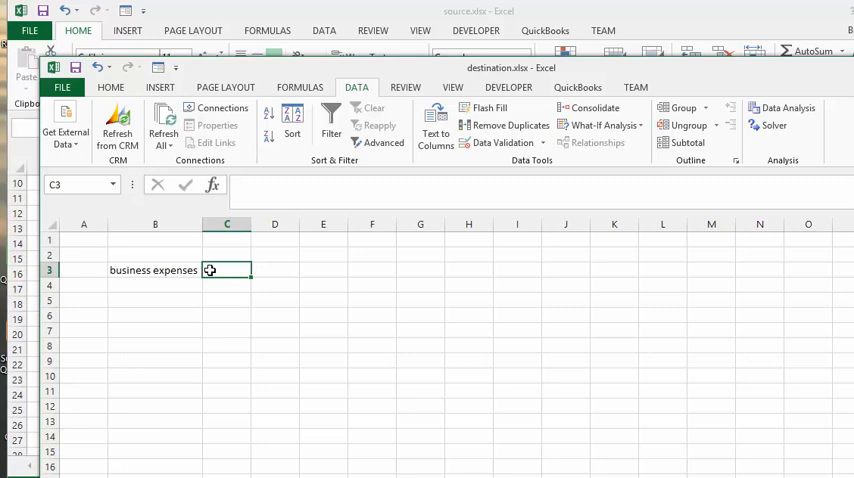
Enter =[source.xlsx]Sheet1!K20 in C3 so it shows 1249.613, then select C3 to view the formula.
{"action": "type", "text": "="}
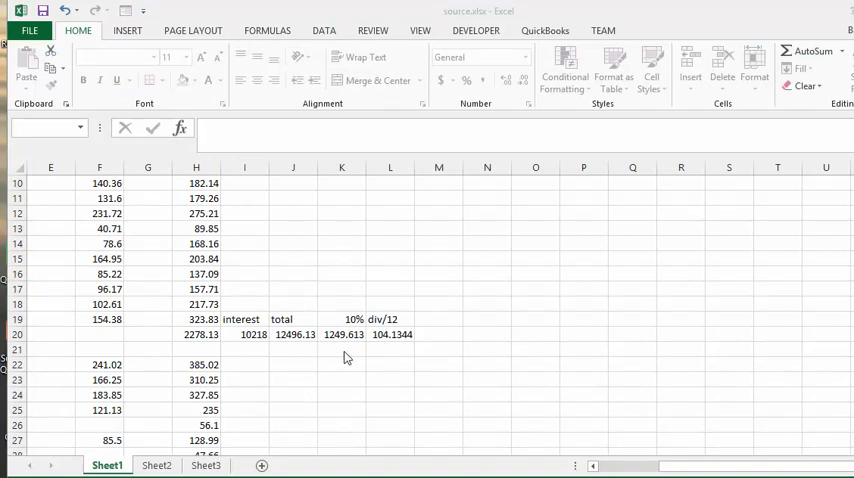
{"action": "mouse_move", "coordinate": [337, 334]}
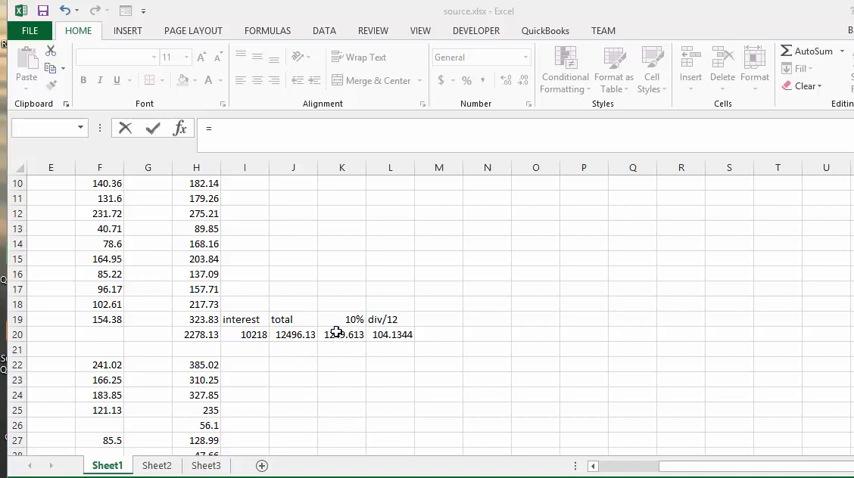
{"action": "left_click", "coordinate": [341, 334]}
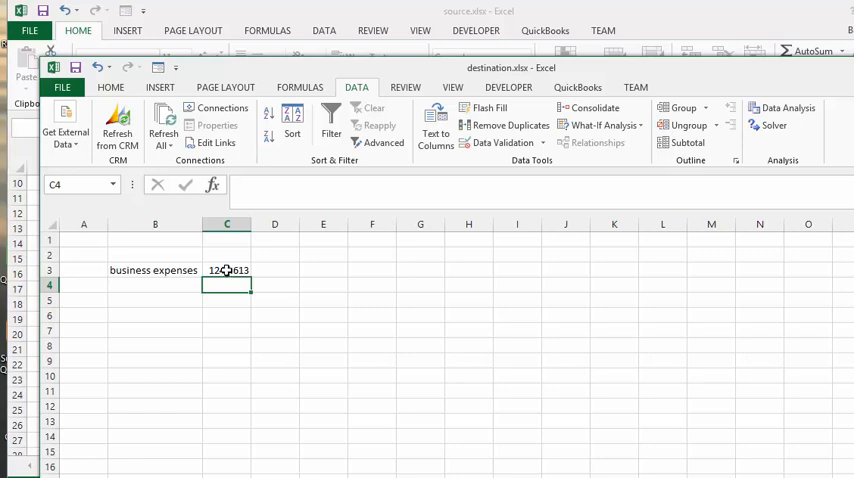
{"action": "left_click", "coordinate": [227, 270]}
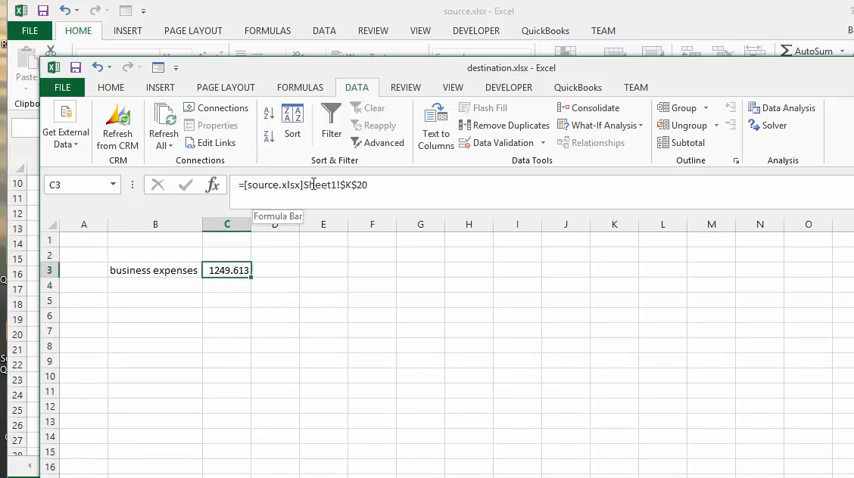
{"action": "mouse_move", "coordinate": [253, 318]}
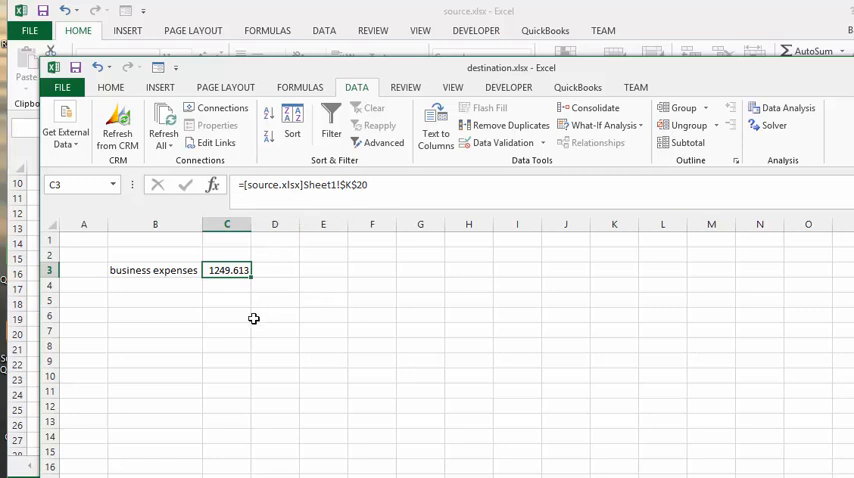
{"action": "mouse_move", "coordinate": [231, 301]}
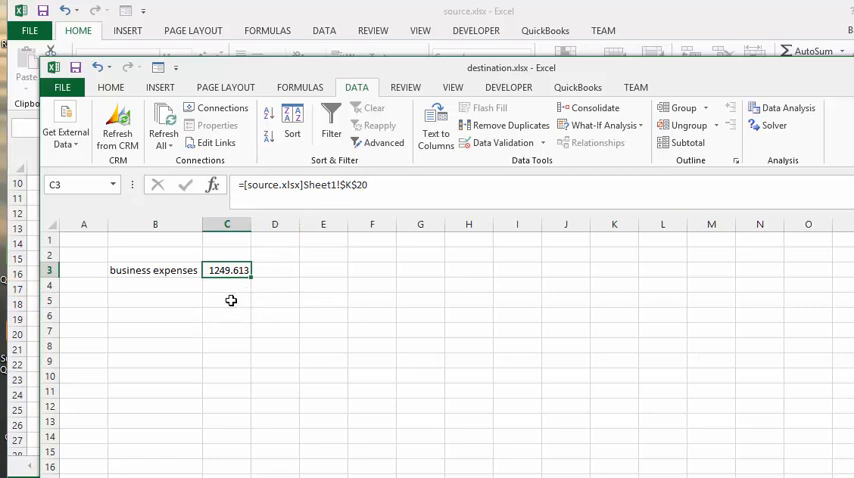
{"action": "mouse_move", "coordinate": [225, 302]}
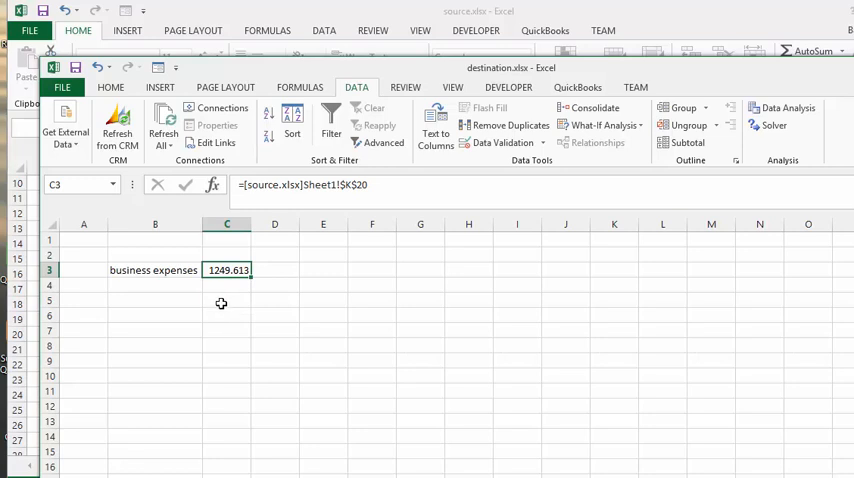
{"action": "left_click", "coordinate": [227, 315]}
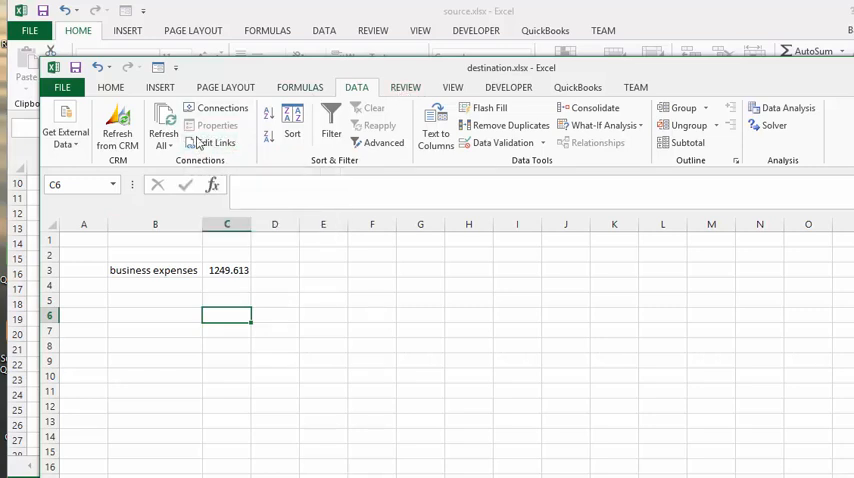
{"action": "mouse_move", "coordinate": [217, 142]}
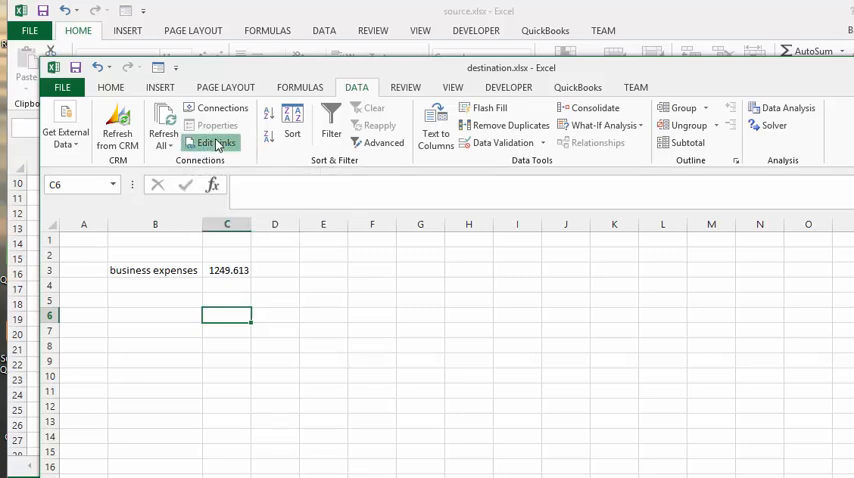
Open Edit Links to list source.xlsx as an automatic worksheet link.
{"action": "left_click", "coordinate": [211, 142]}
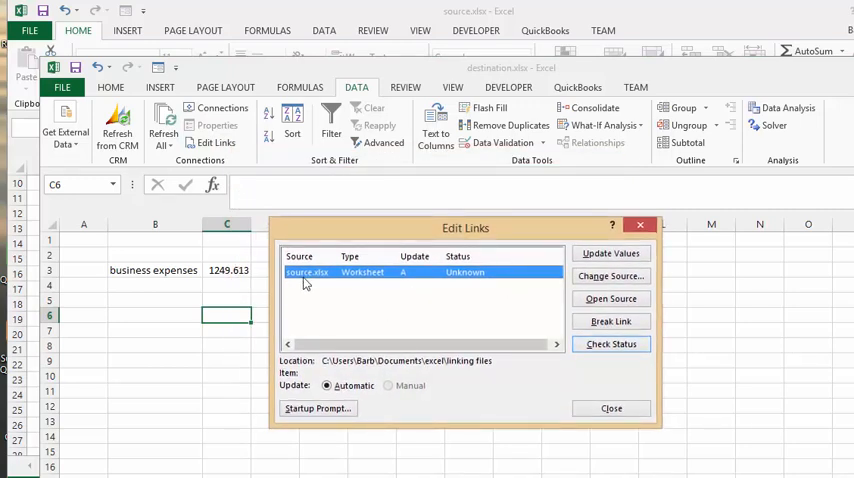
{"action": "mouse_move", "coordinate": [412, 308]}
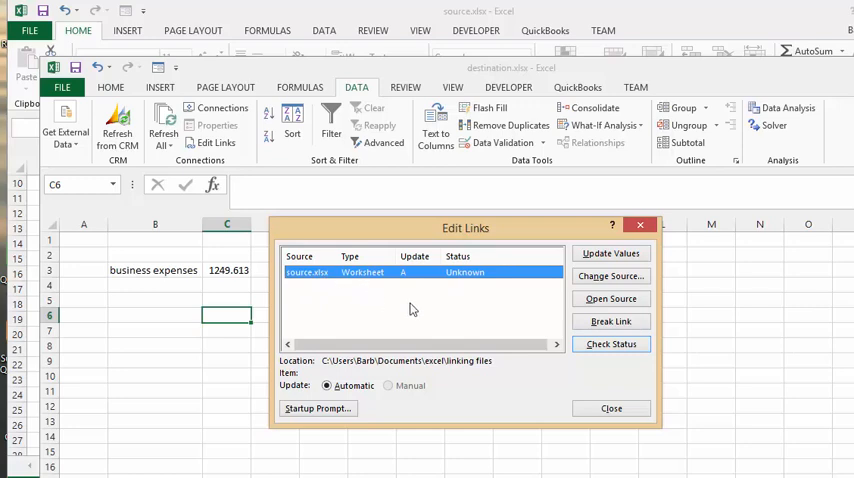
{"action": "mouse_move", "coordinate": [520, 290]}
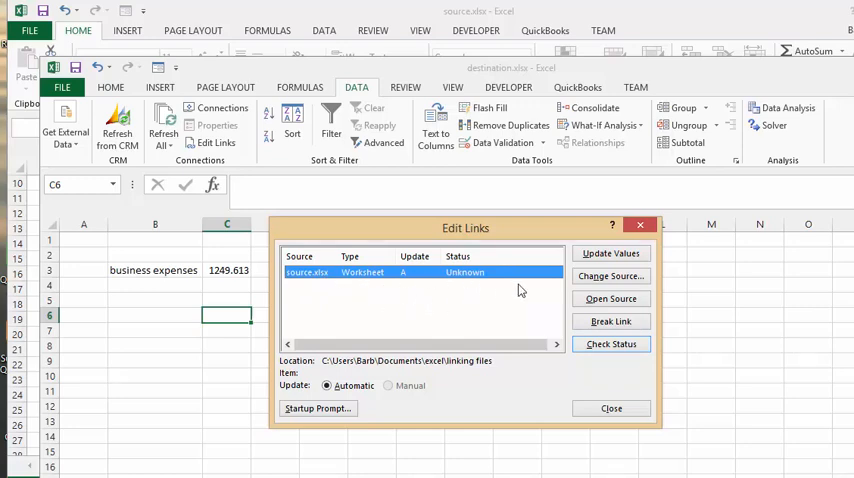
{"action": "mouse_move", "coordinate": [685, 265]}
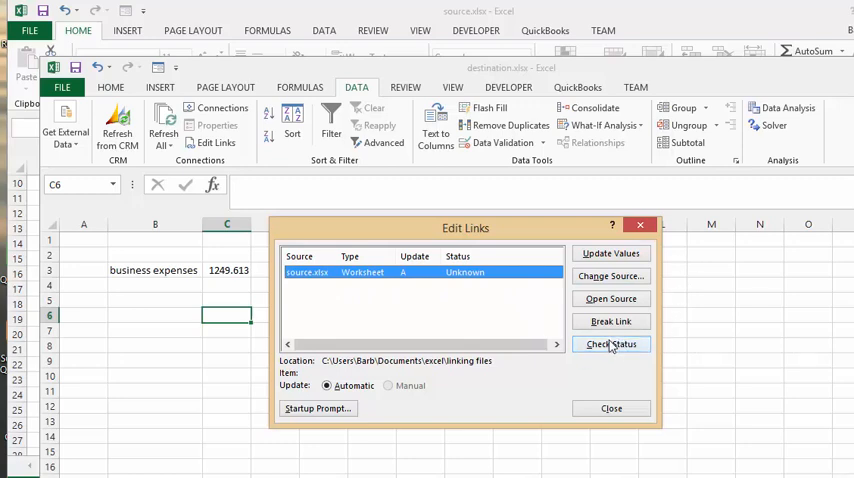
Check the link status so source.xlsx reports "Source is open".
{"action": "left_click", "coordinate": [610, 344]}
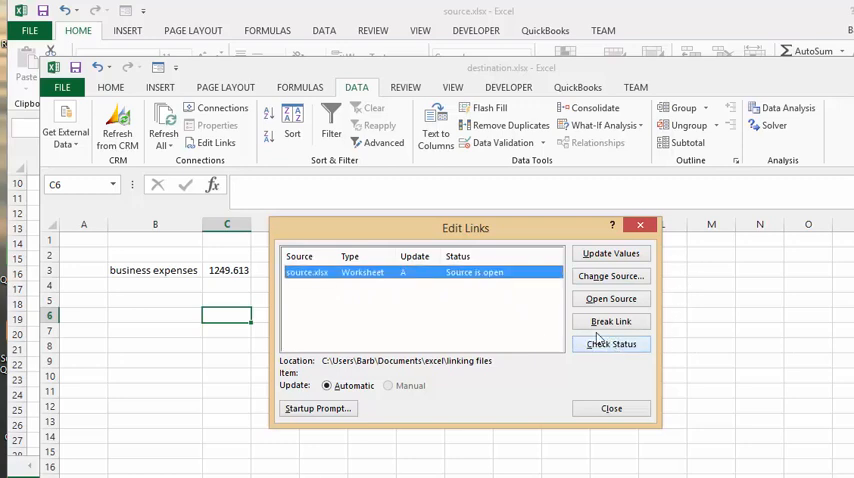
{"action": "mouse_move", "coordinate": [530, 300]}
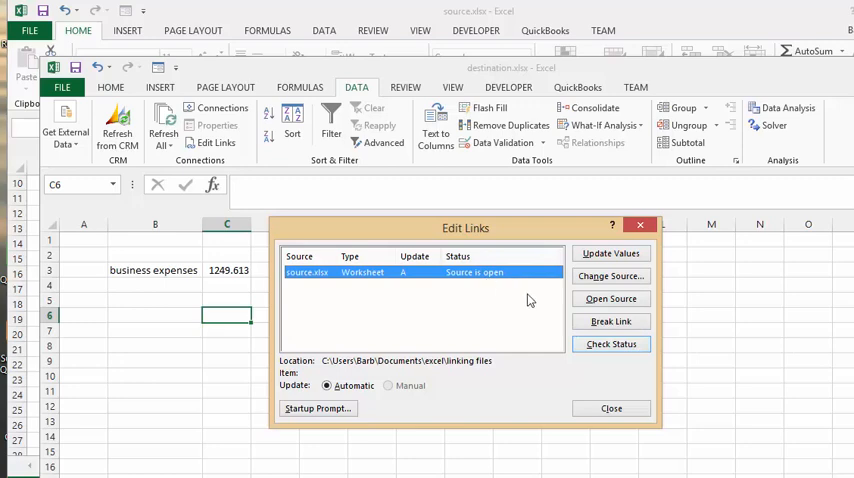
{"action": "mouse_move", "coordinate": [491, 315]}
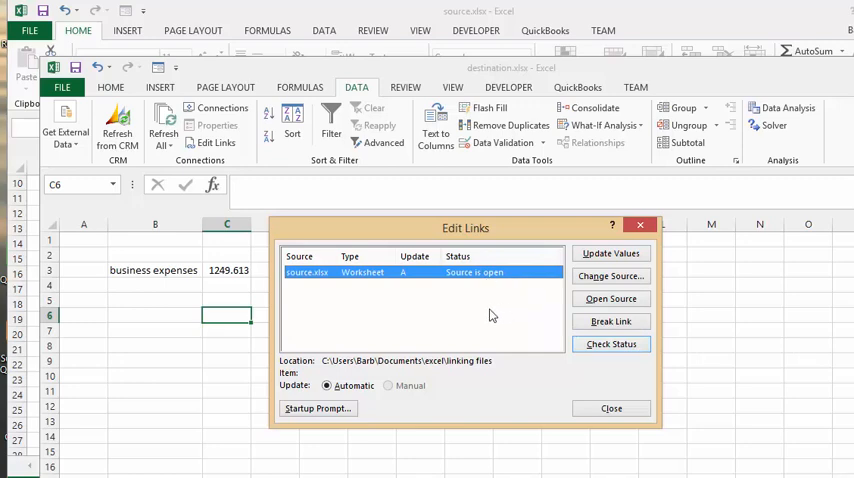
{"action": "mouse_move", "coordinate": [427, 301]}
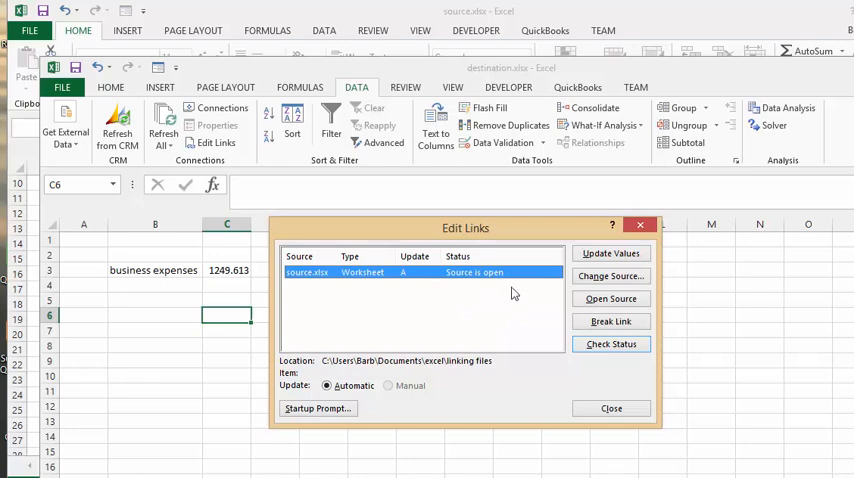
{"action": "mouse_move", "coordinate": [507, 300]}
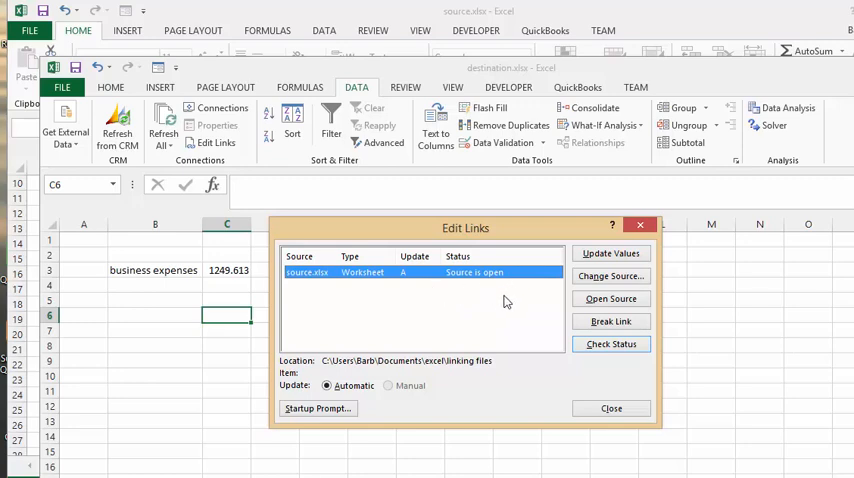